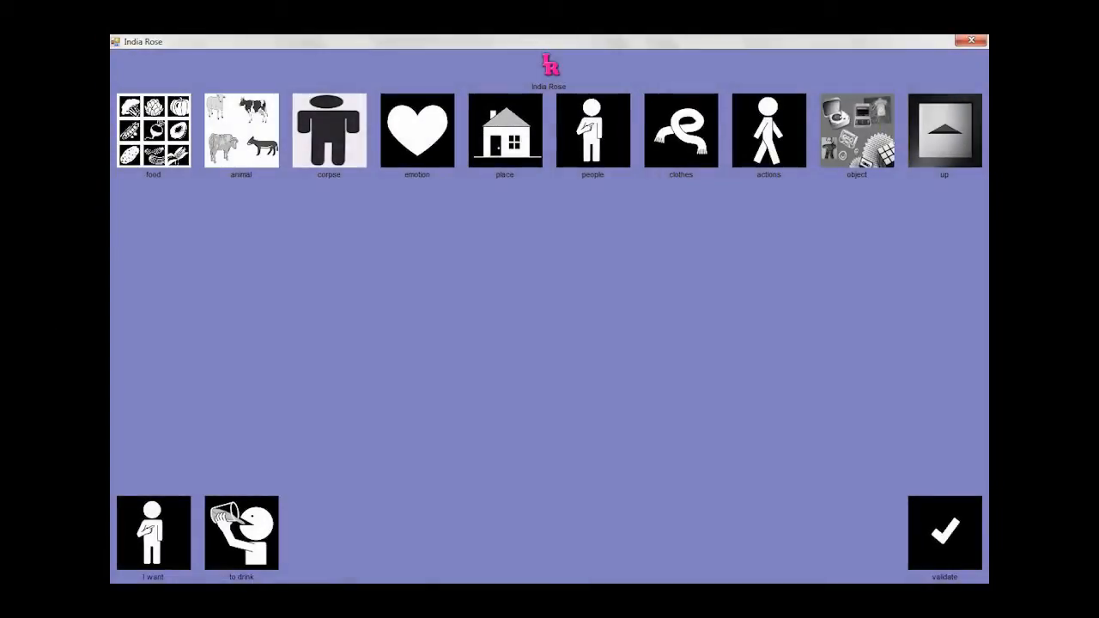
Step: Validate the 'I want / to drink' sentence with the checkmark, clearing the sentence strip
click(153, 131)
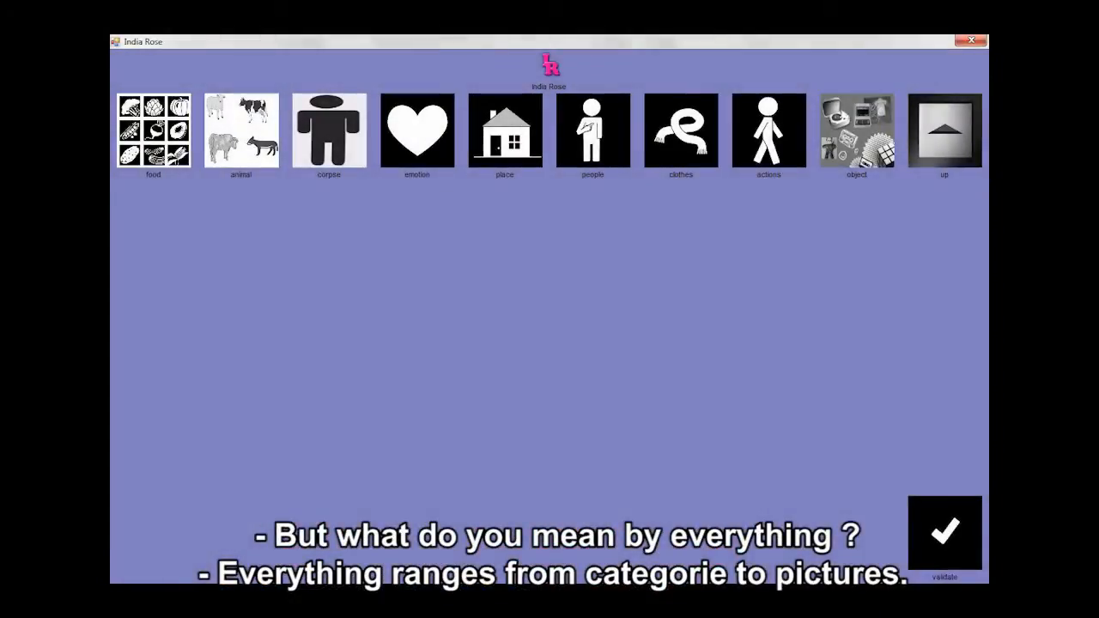
Step: Browse the food category, return to all categories, then browse the object category
click(153, 131)
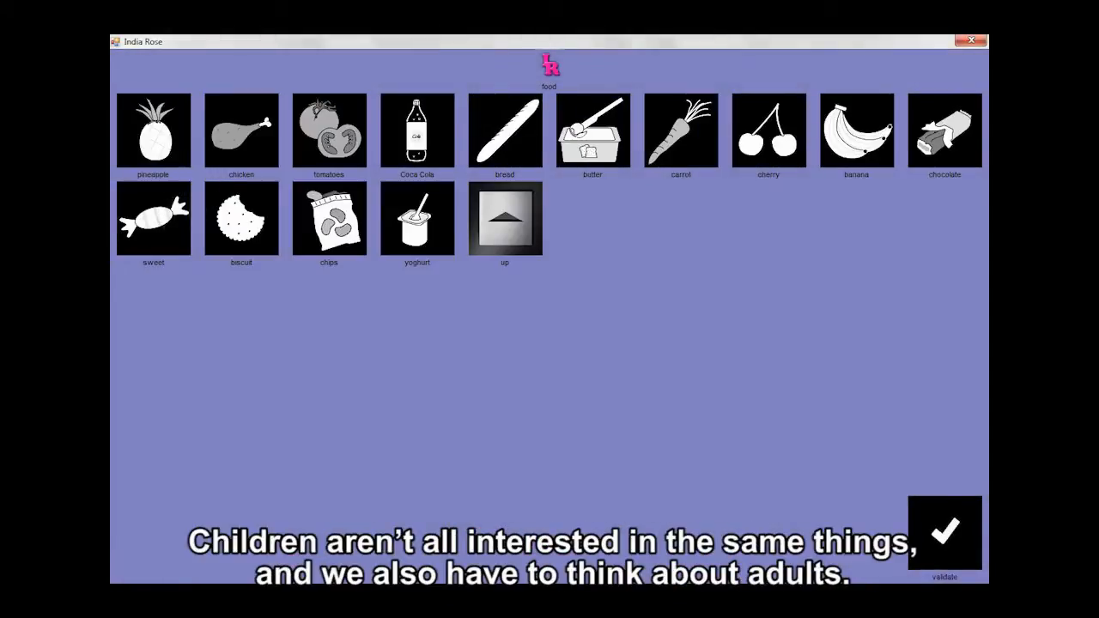
click(504, 216)
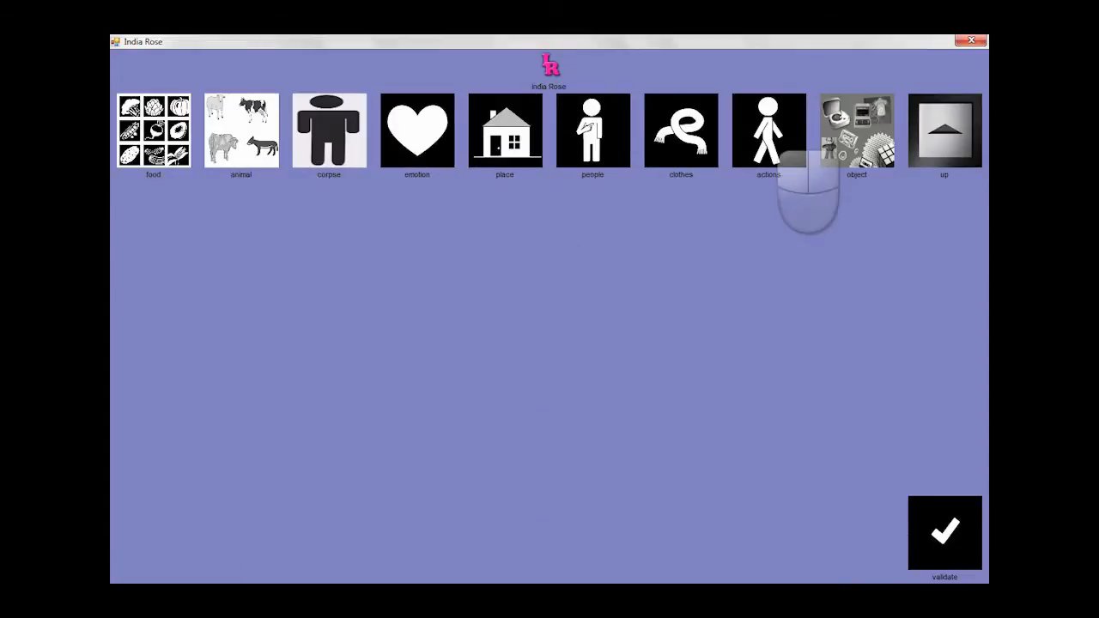
click(855, 130)
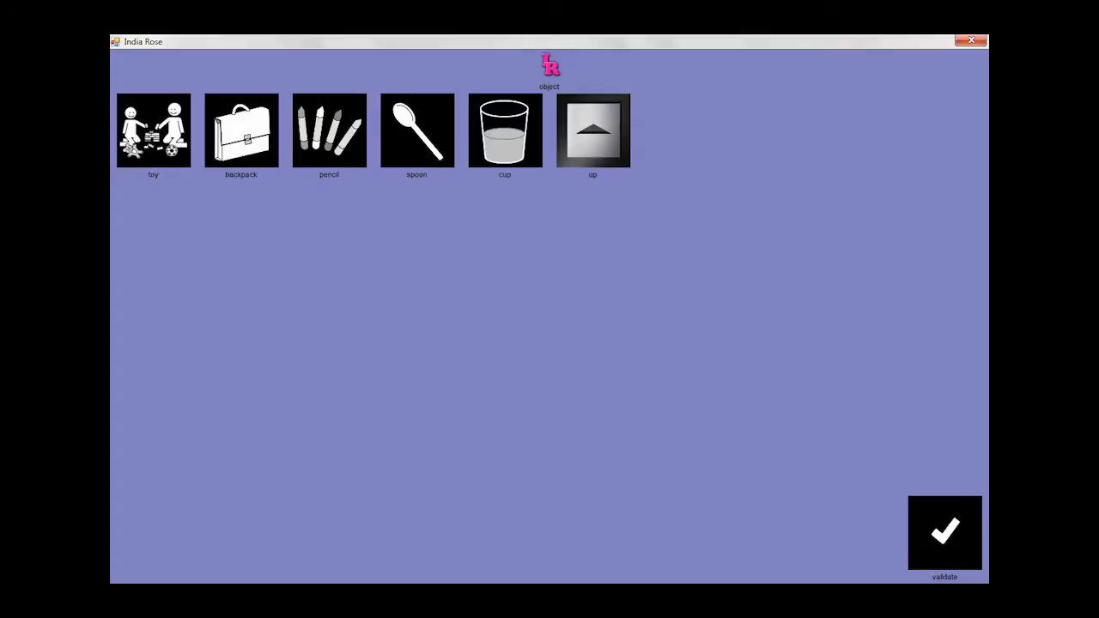
Step: In Insert Pictogram, load a picture from the aliment folder for the new pictogram
click(593, 130)
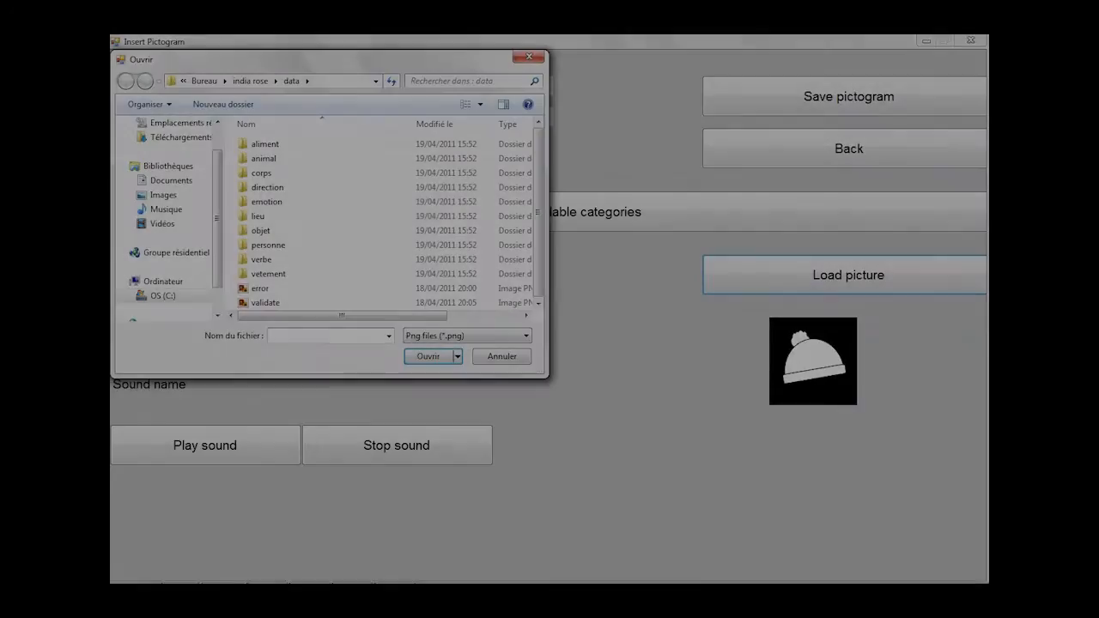
double_click(264, 145)
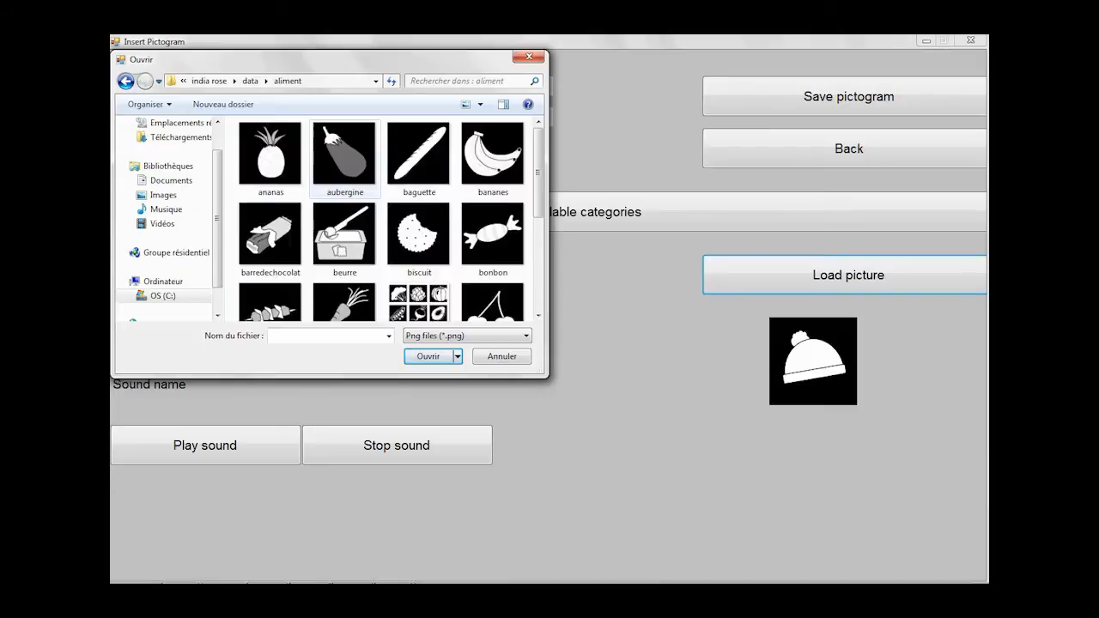
click(343, 155)
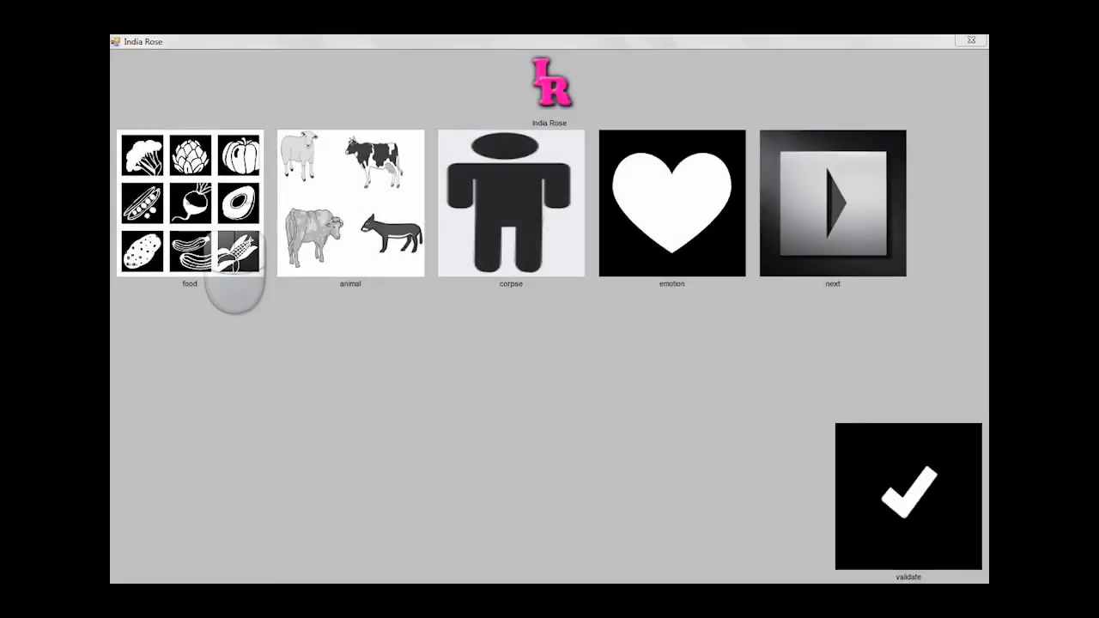
Step: Show the food pictograms (pineapple, chicken, tomatoes, Coca Cola), then continue to the credits
click(187, 202)
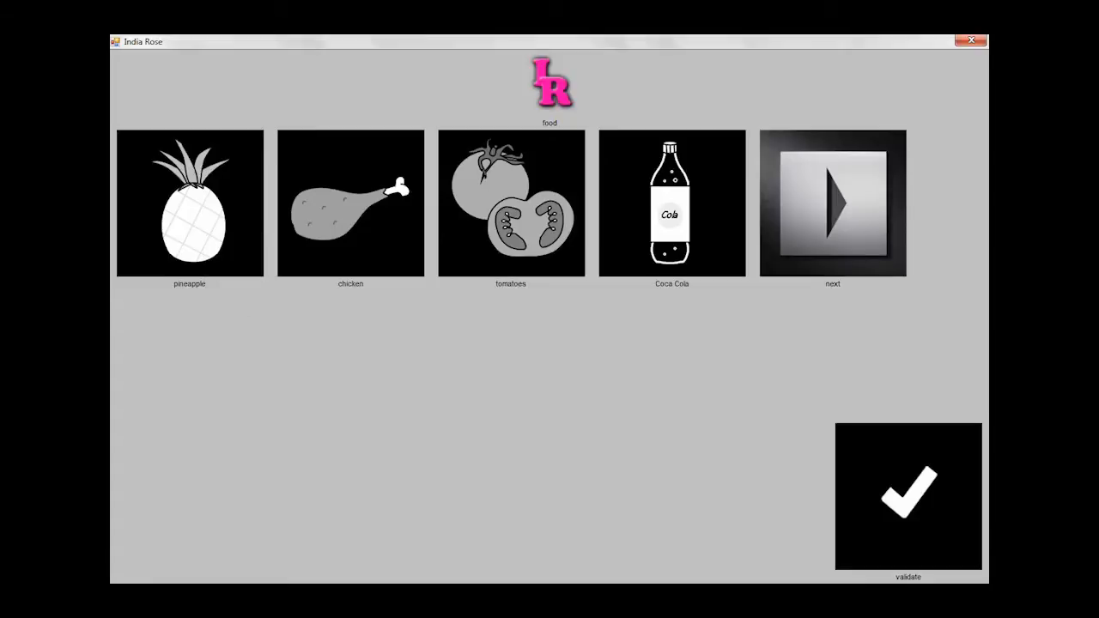
click(831, 202)
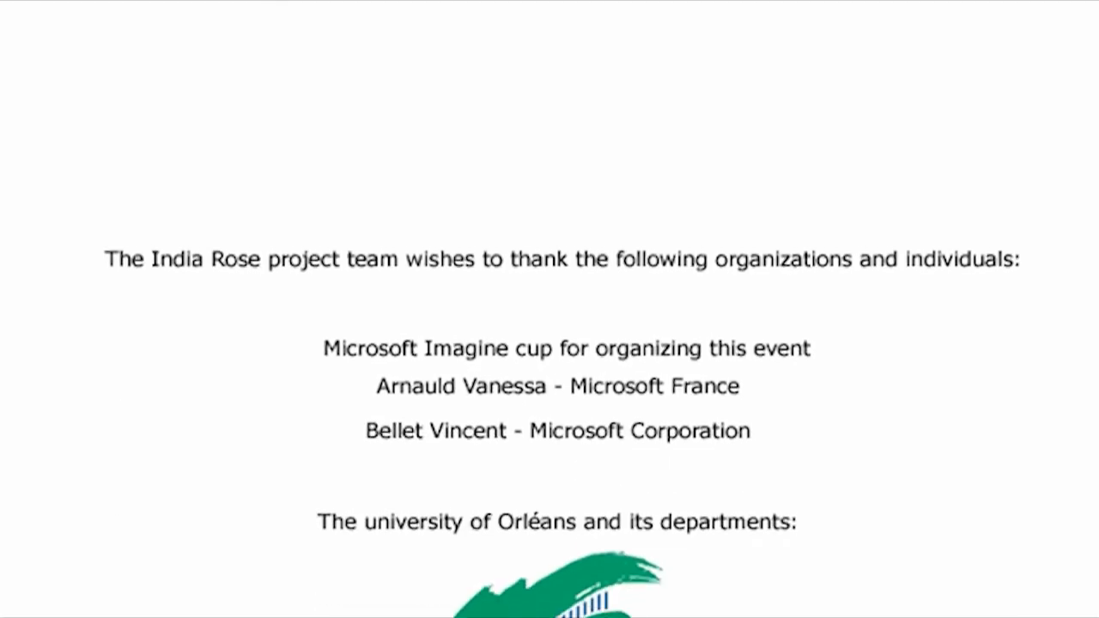
scroll(down, 3)
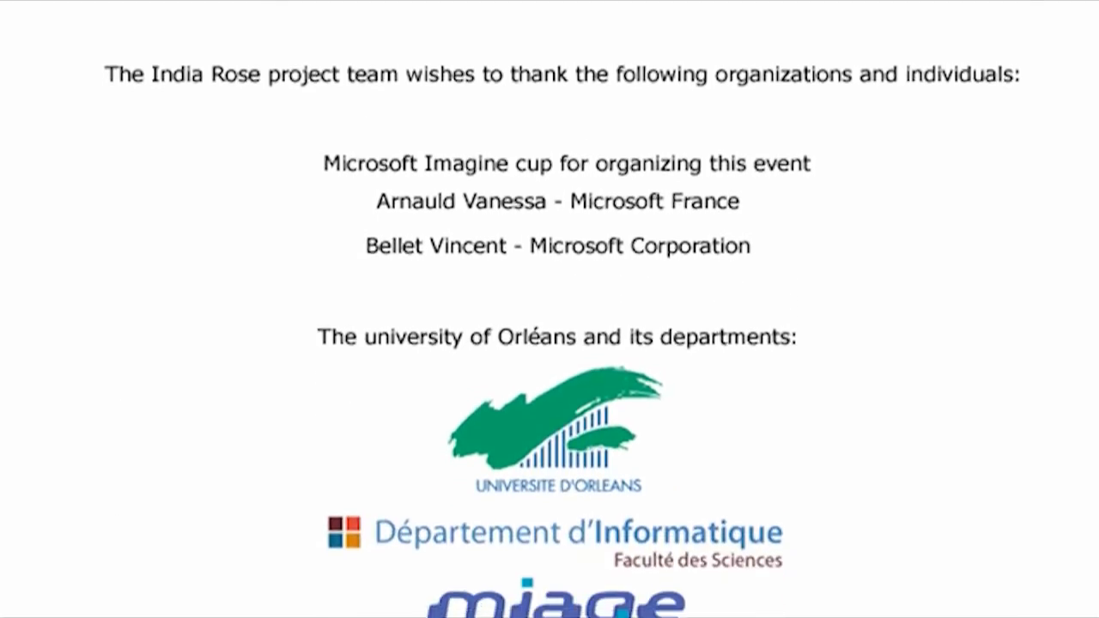
scroll(down, 3)
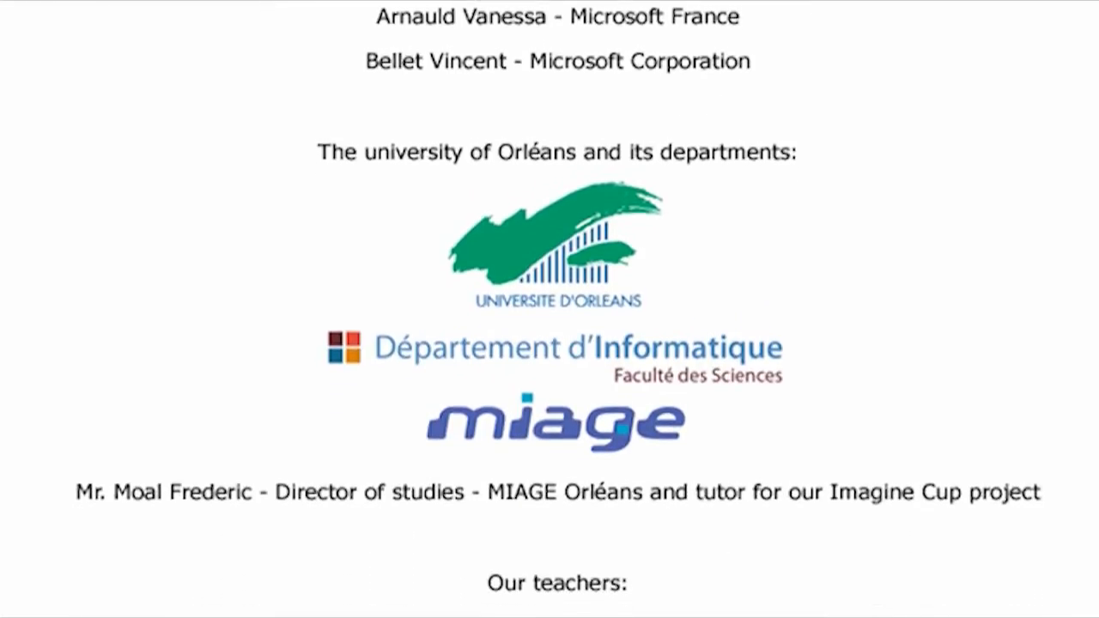
scroll(down, 3)
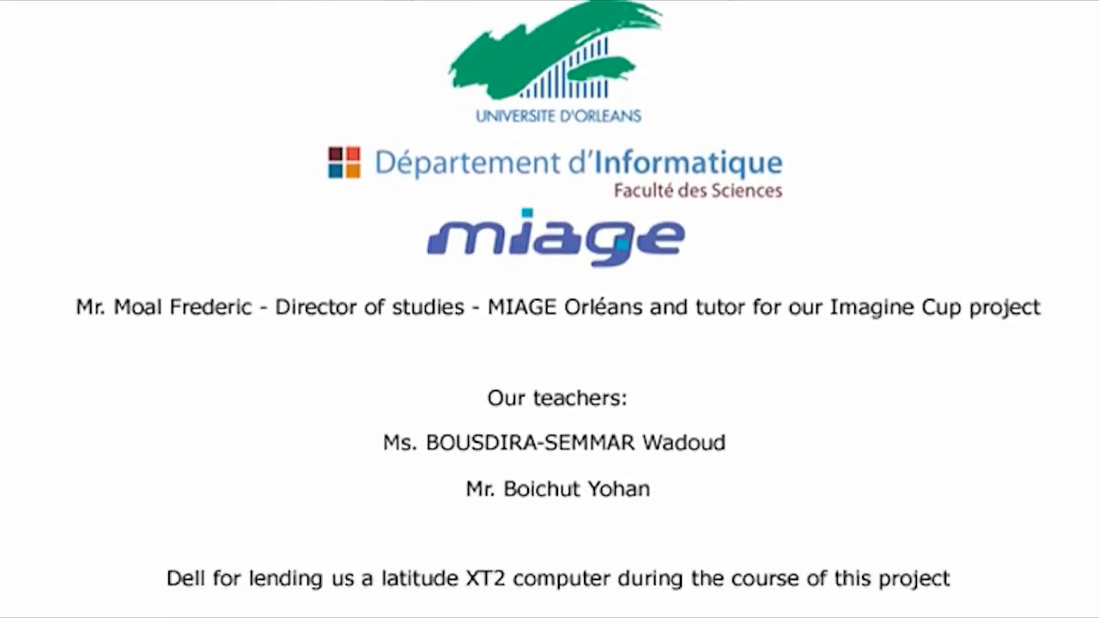
scroll(down, 3)
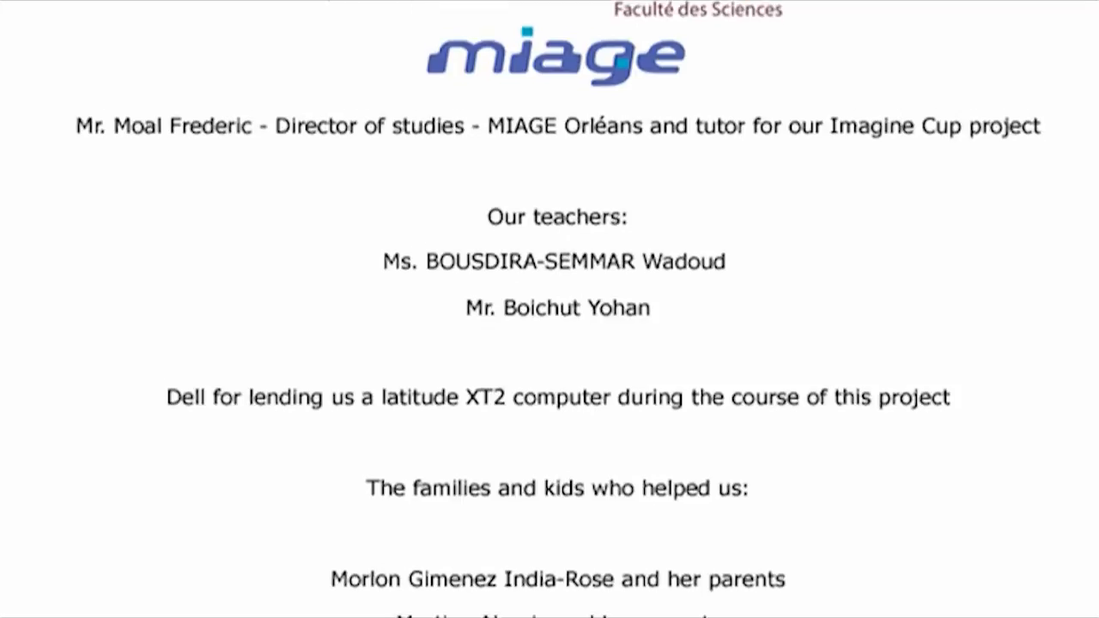
scroll(down, 3)
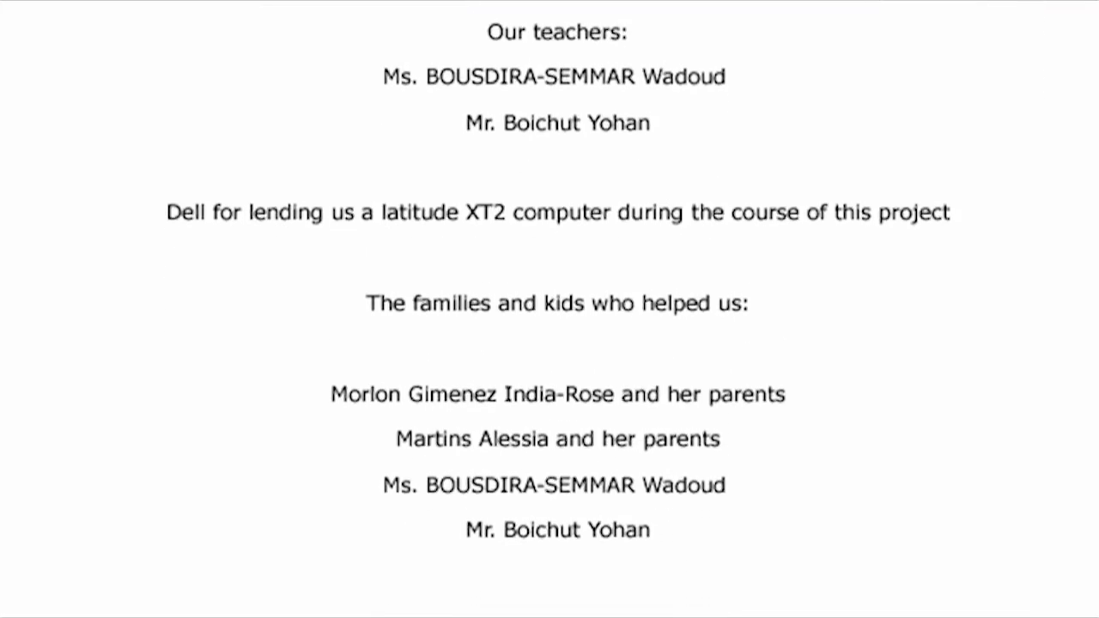
scroll(down, 3)
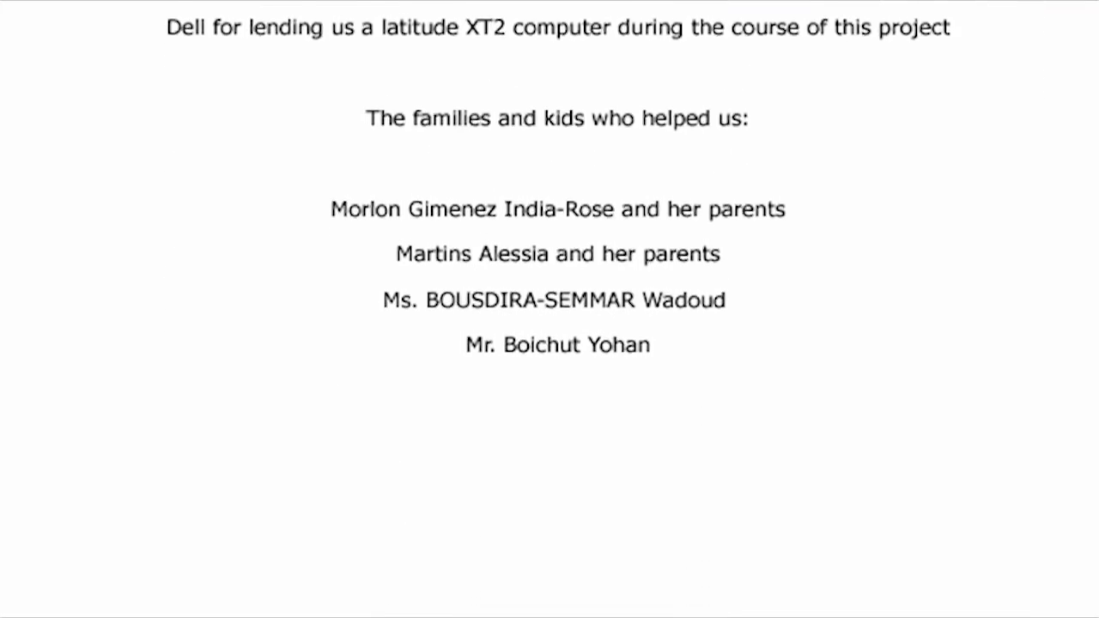